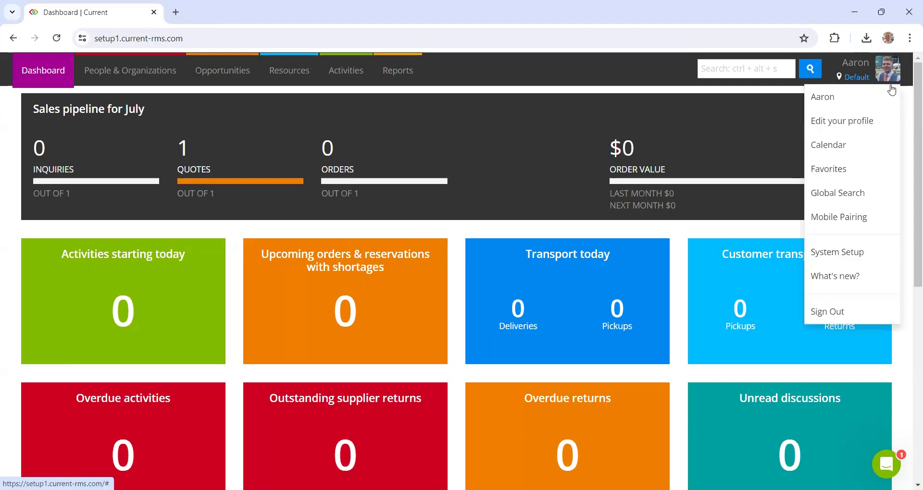
{"action": "mouse_move", "coordinate": [841, 252]}
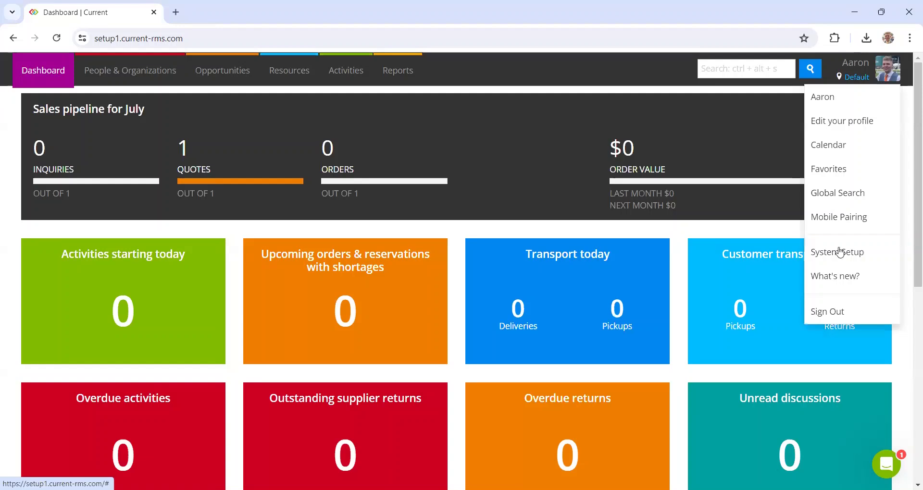
- Open System Setup from the user menu
{"action": "left_click", "coordinate": [836, 252]}
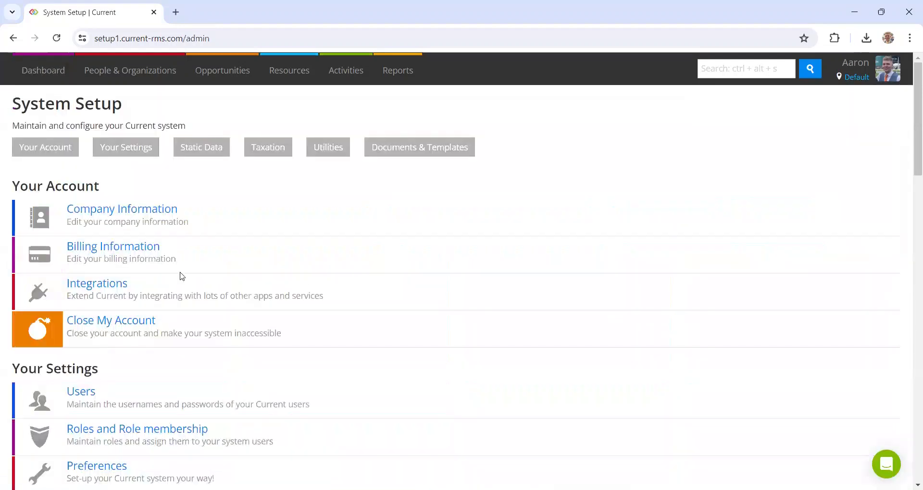
{"action": "mouse_move", "coordinate": [121, 209]}
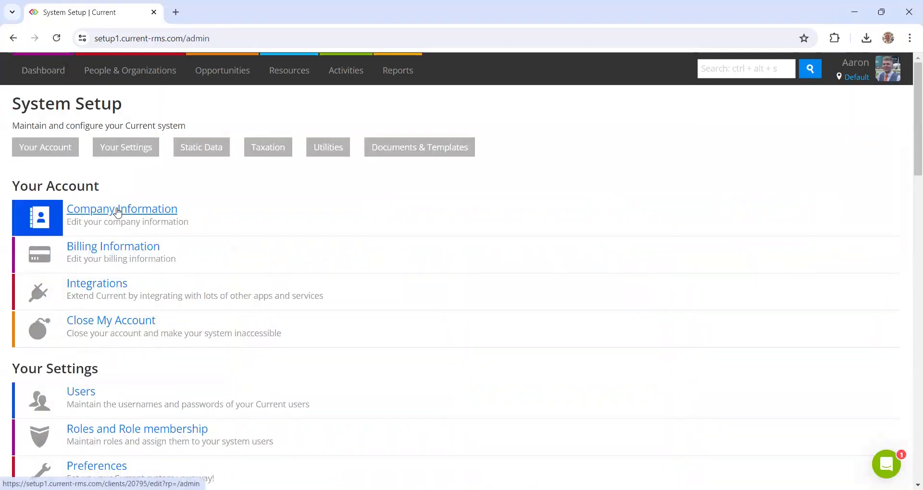
- Upload the orange Current logo as the company image and confirm it on the company details page
{"action": "left_click", "coordinate": [122, 209]}
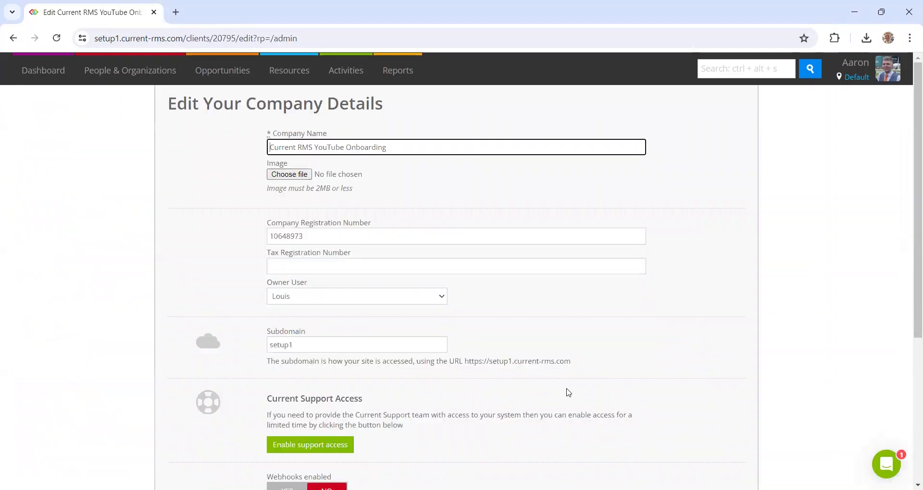
{"action": "mouse_move", "coordinate": [328, 193]}
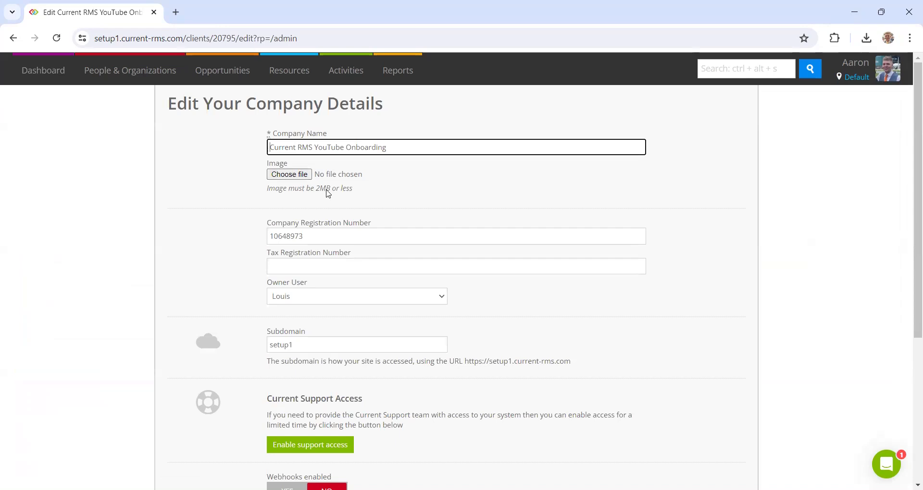
{"action": "left_click", "coordinate": [289, 174]}
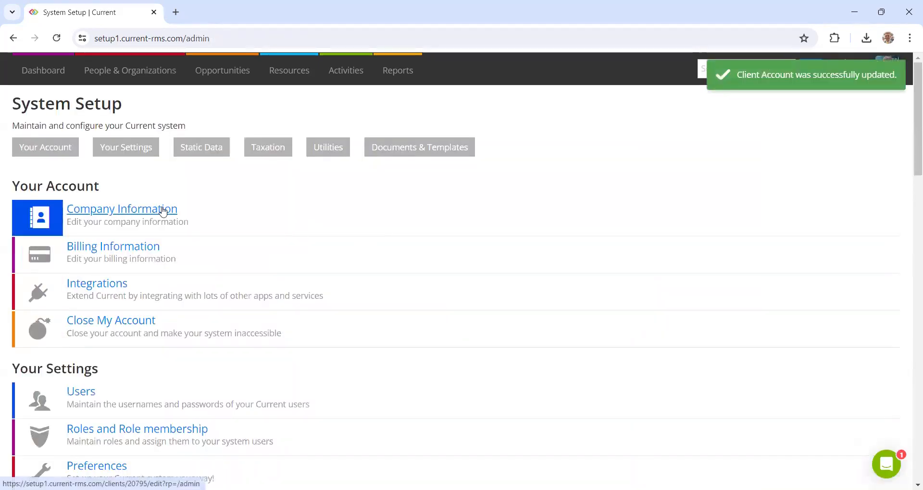
{"action": "left_click", "coordinate": [123, 209]}
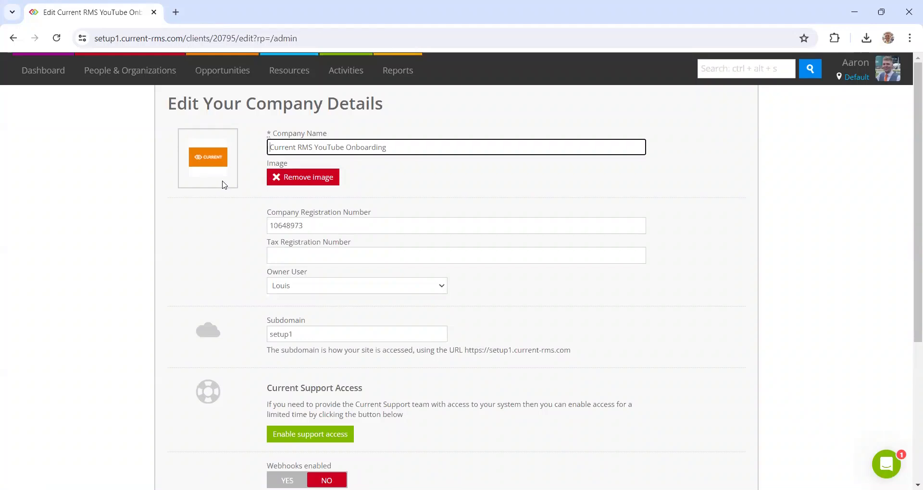
{"action": "mouse_move", "coordinate": [203, 188]}
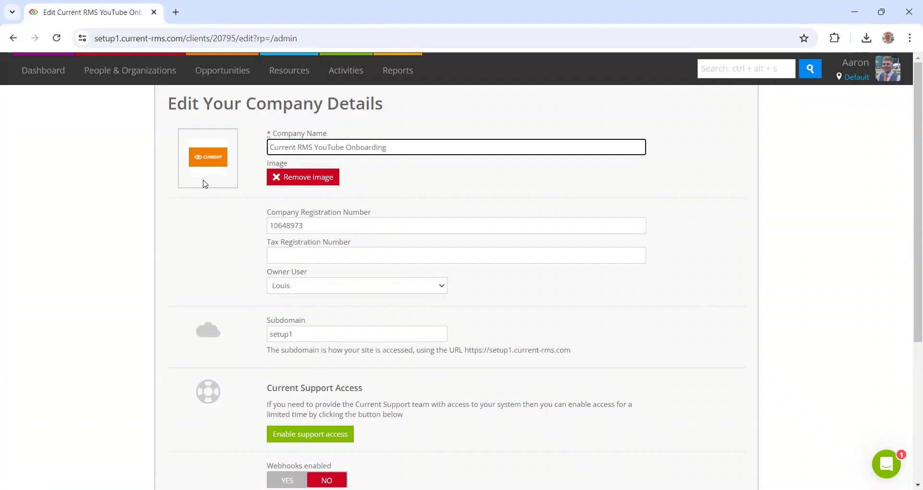
{"action": "mouse_move", "coordinate": [212, 170]}
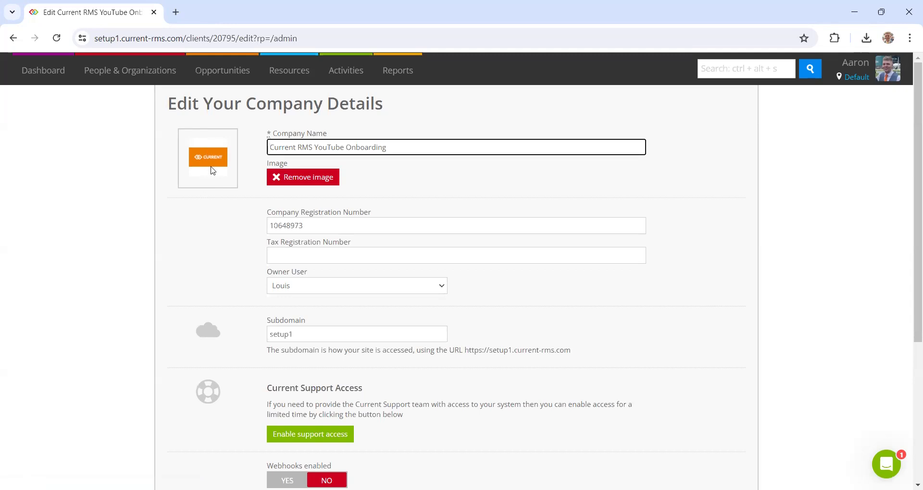
{"action": "mouse_move", "coordinate": [201, 168]}
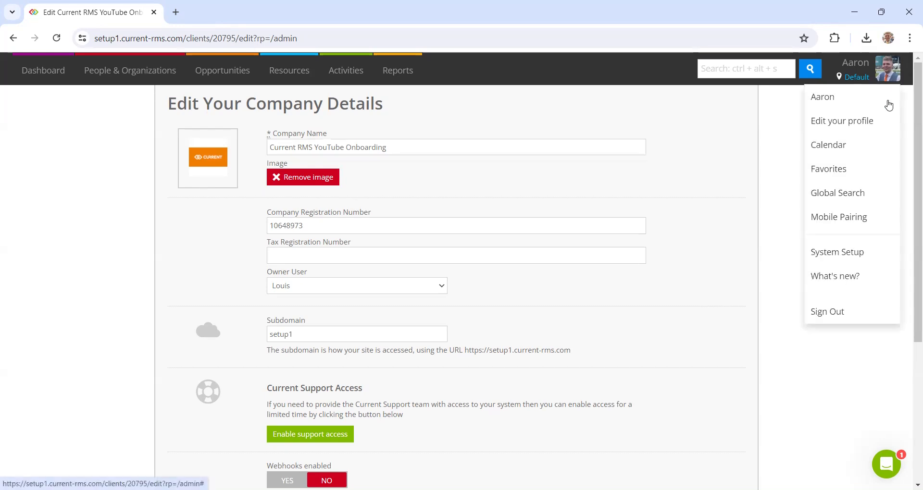
- Open the Default store's edit form from Static Data > Stores and review its details
{"action": "left_click", "coordinate": [837, 252]}
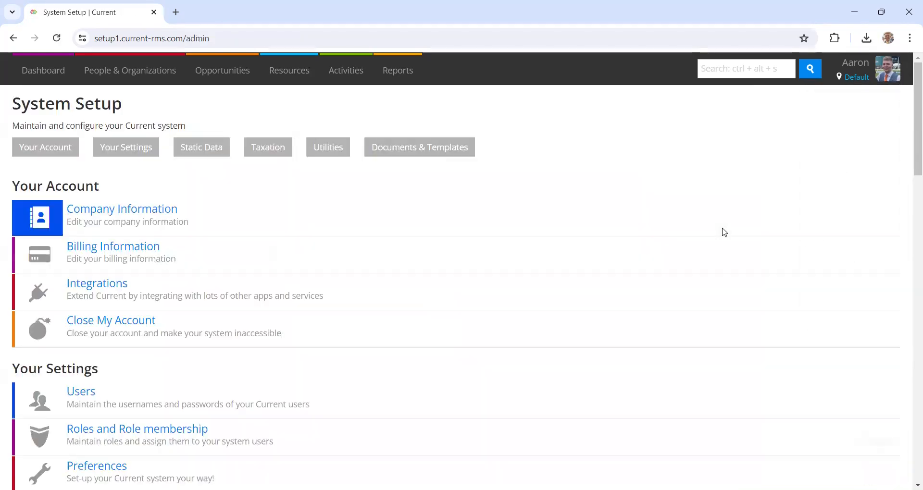
{"action": "scroll", "scroll_direction": "down", "scroll_amount": 3}
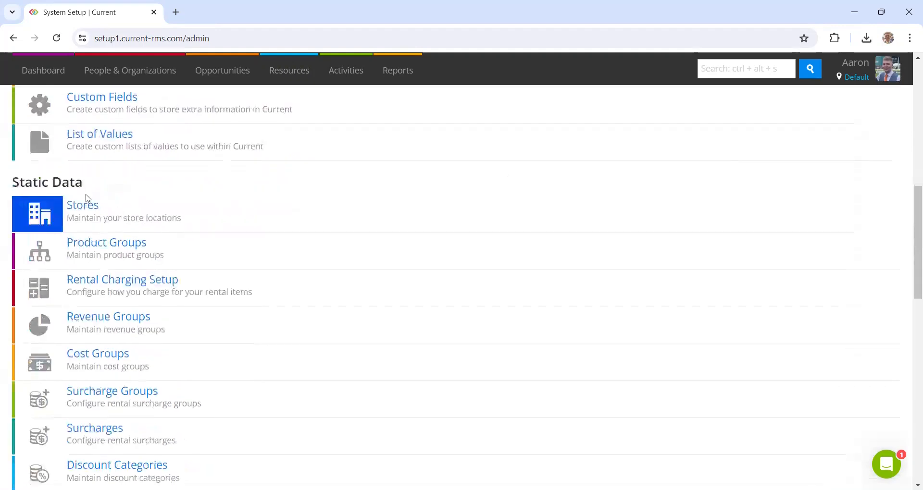
{"action": "left_click", "coordinate": [82, 205]}
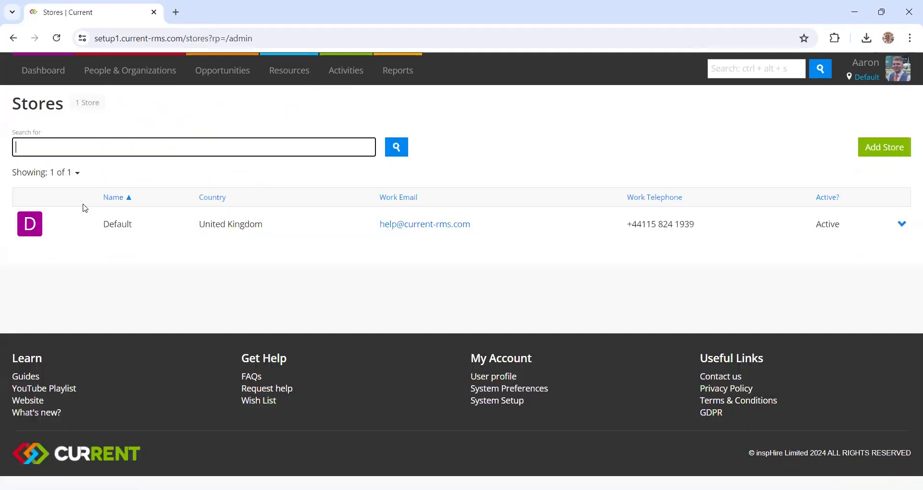
{"action": "left_click", "coordinate": [902, 225]}
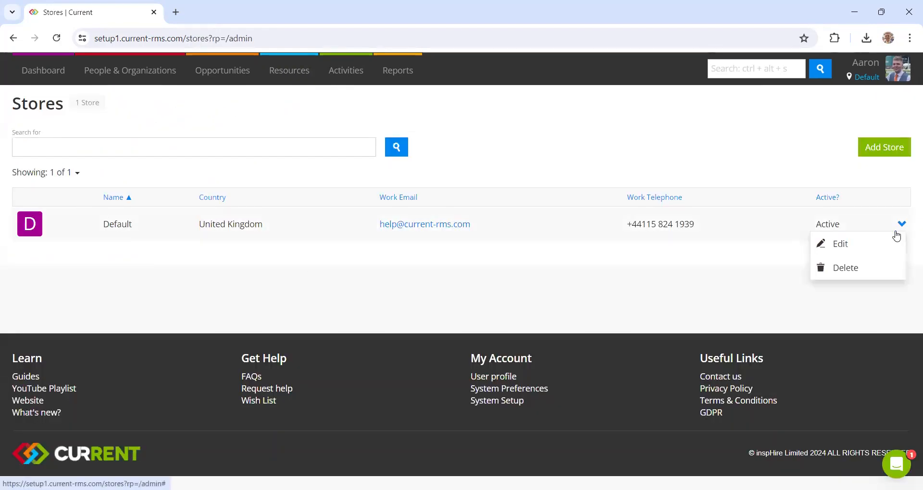
{"action": "left_click", "coordinate": [839, 243]}
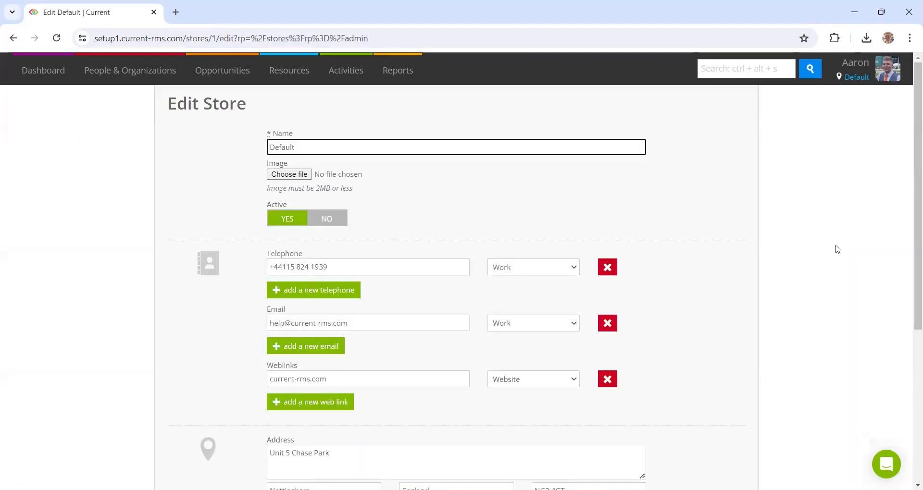
{"action": "mouse_move", "coordinate": [277, 267]}
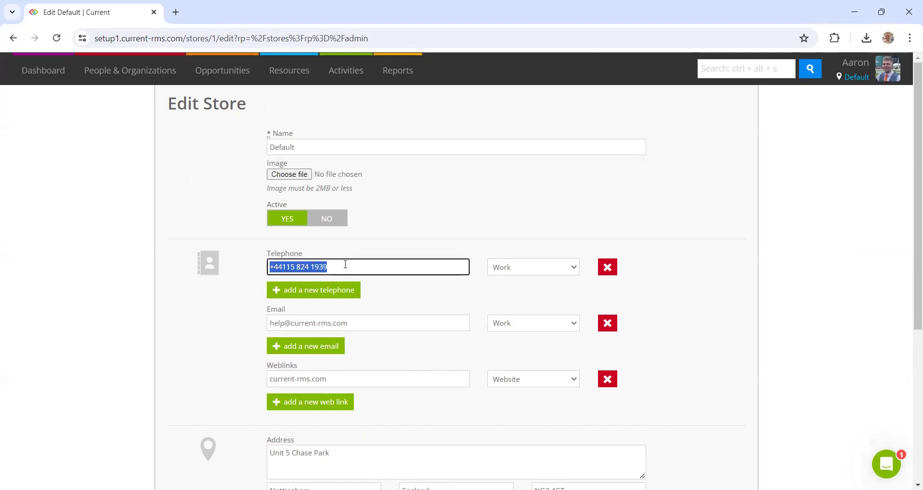
{"action": "mouse_move", "coordinate": [409, 312]}
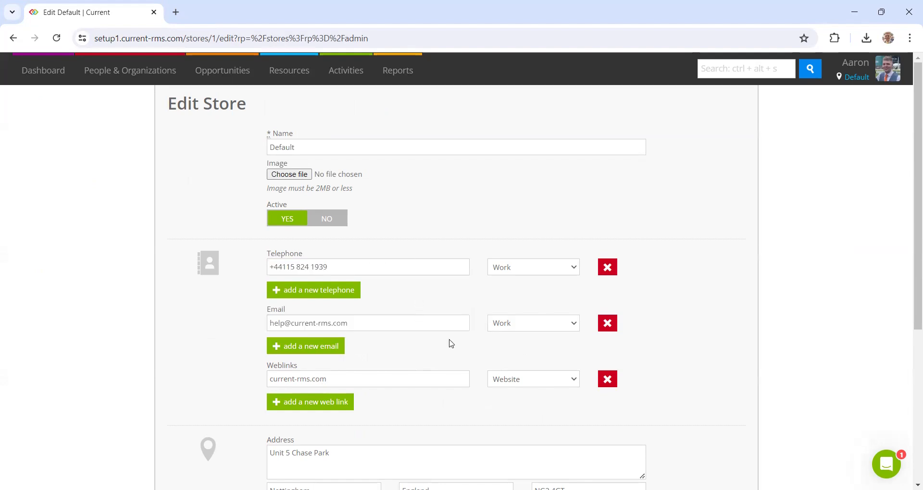
{"action": "scroll", "scroll_direction": "down", "scroll_amount": 3}
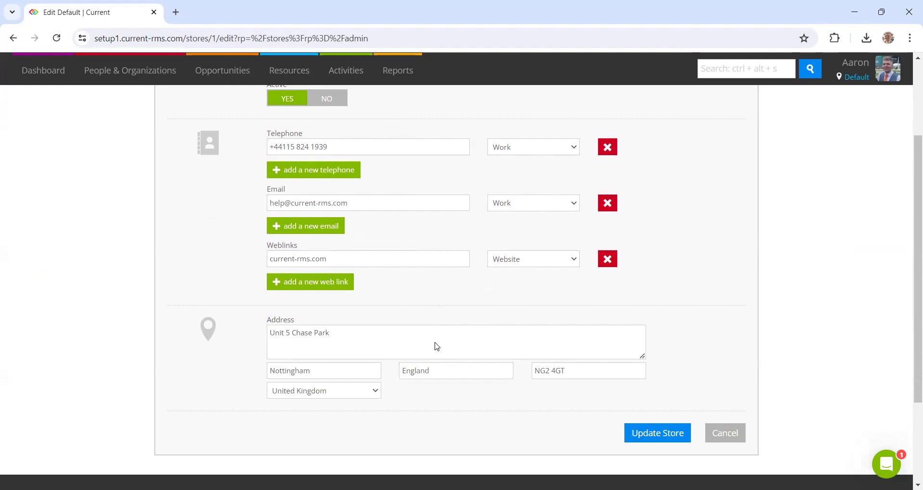
{"action": "scroll", "scroll_direction": "down", "scroll_amount": 3}
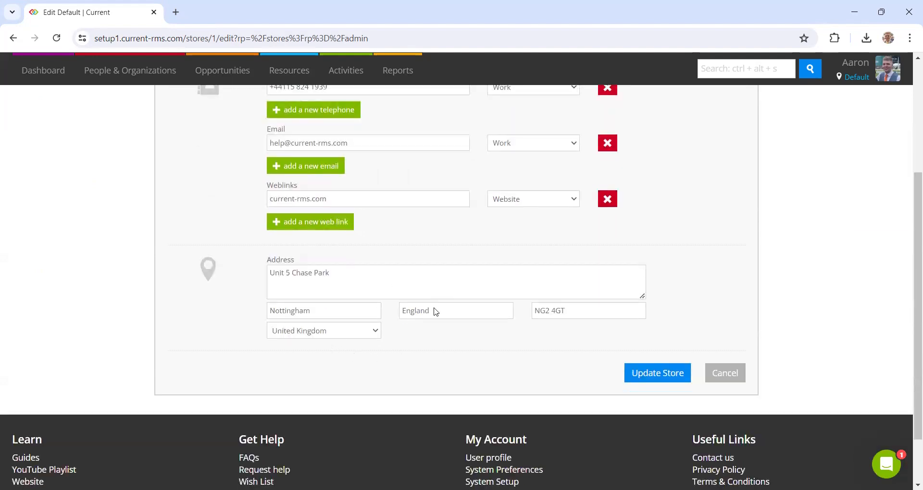
{"action": "mouse_move", "coordinate": [700, 390]}
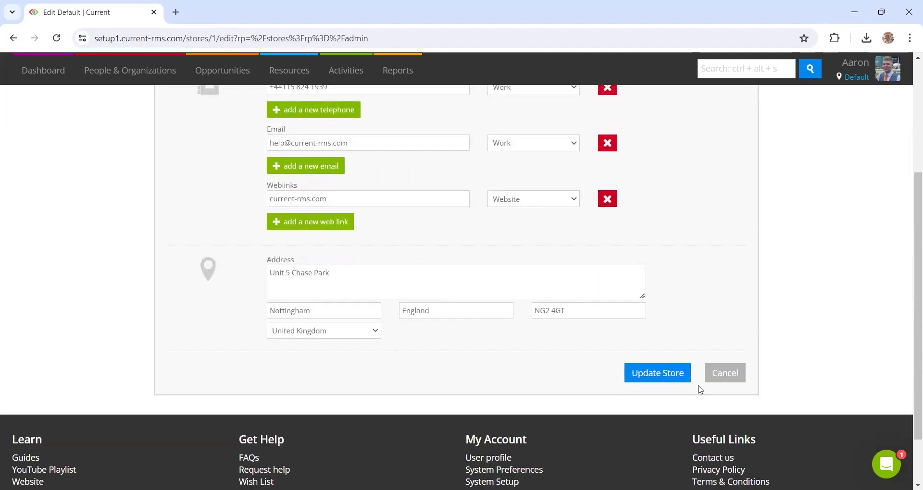
{"action": "mouse_move", "coordinate": [657, 372]}
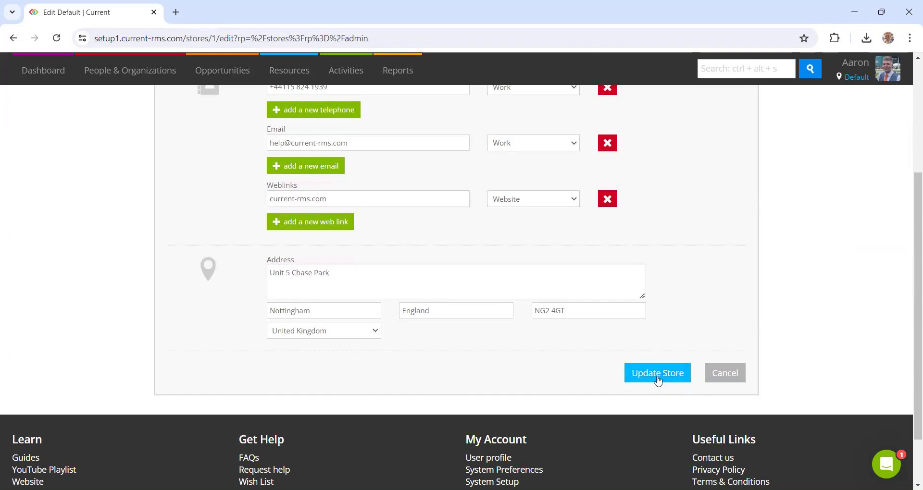
- Save the Default store unchanged and return to System Setup's templates section
{"action": "left_click", "coordinate": [657, 373]}
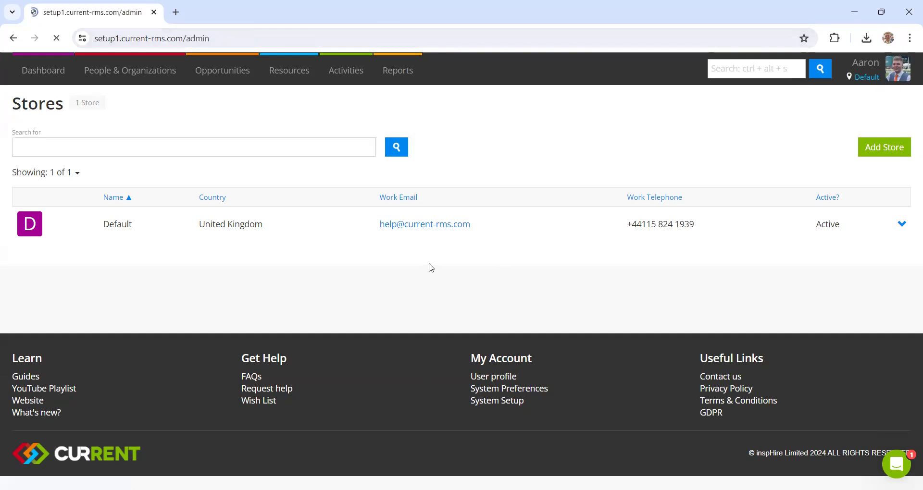
{"action": "left_click", "coordinate": [496, 401]}
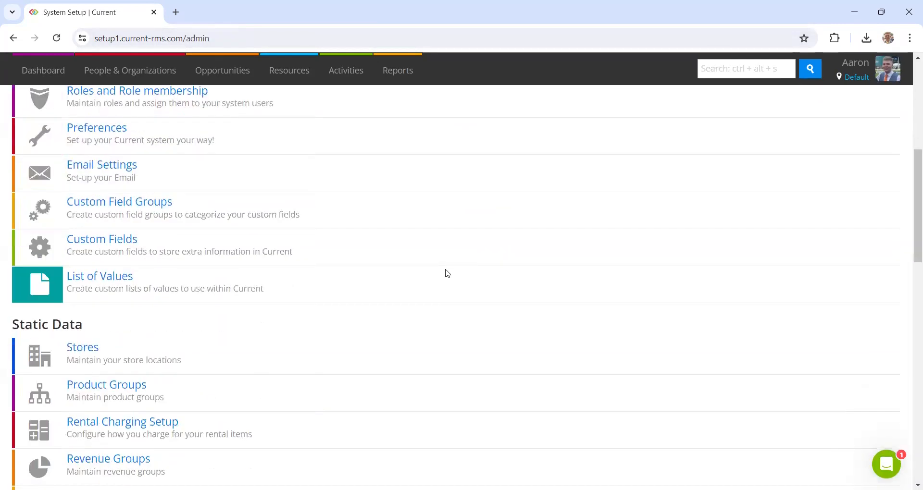
{"action": "scroll", "scroll_direction": "down", "scroll_amount": 3}
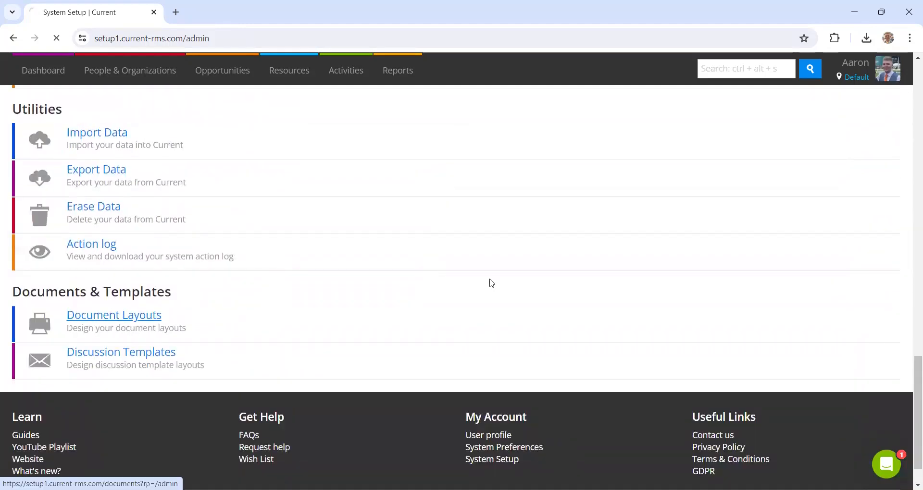
- Filter document layouts by 'conf' and clone the Quotation (Configurable) layout
{"action": "left_click", "coordinate": [114, 315]}
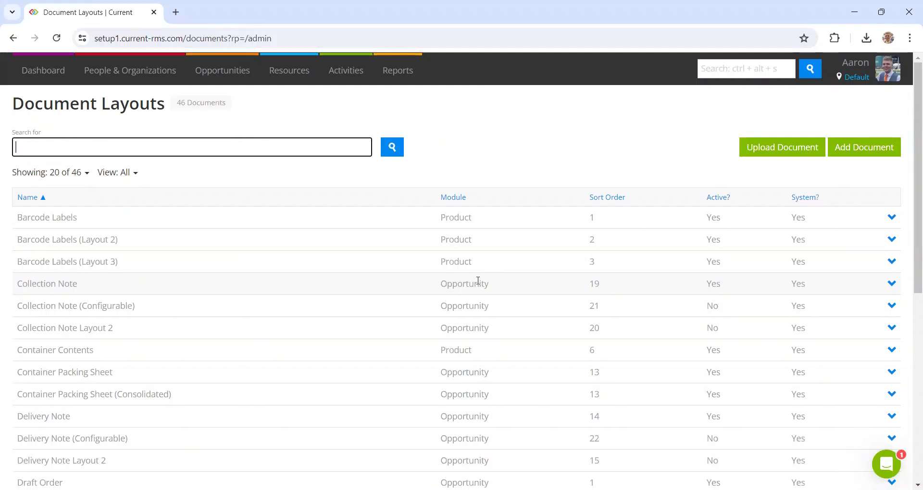
{"action": "mouse_move", "coordinate": [143, 138]}
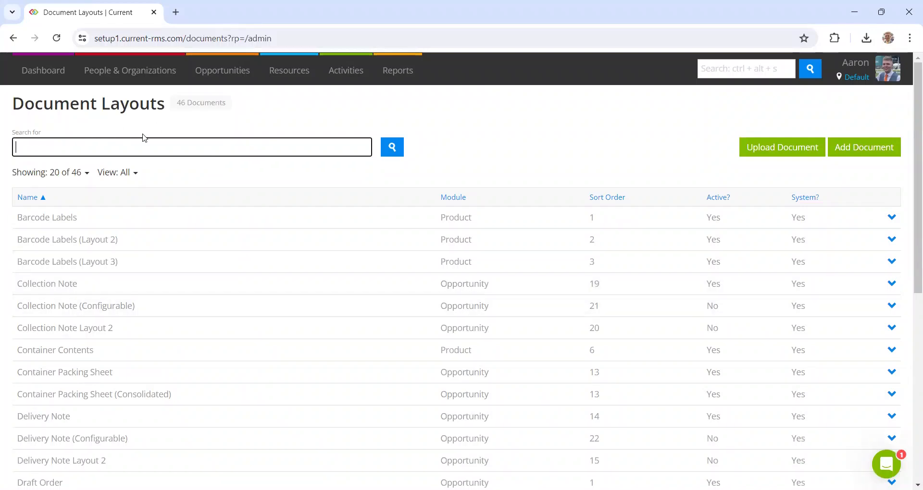
{"action": "type", "text": "conf"}
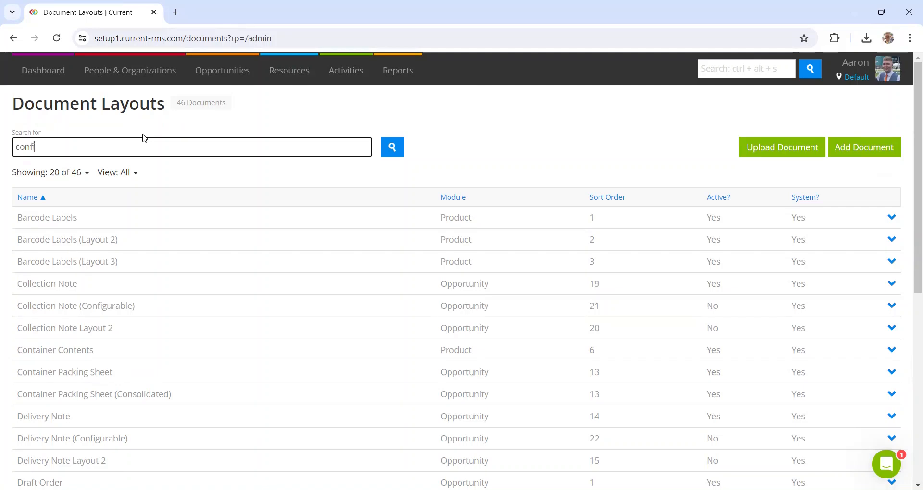
{"action": "left_click", "coordinate": [391, 147]}
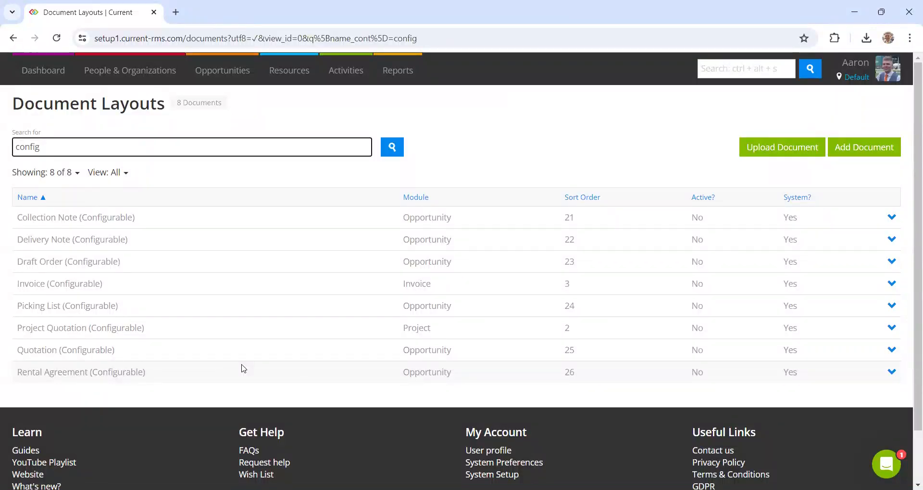
{"action": "mouse_move", "coordinate": [882, 352]}
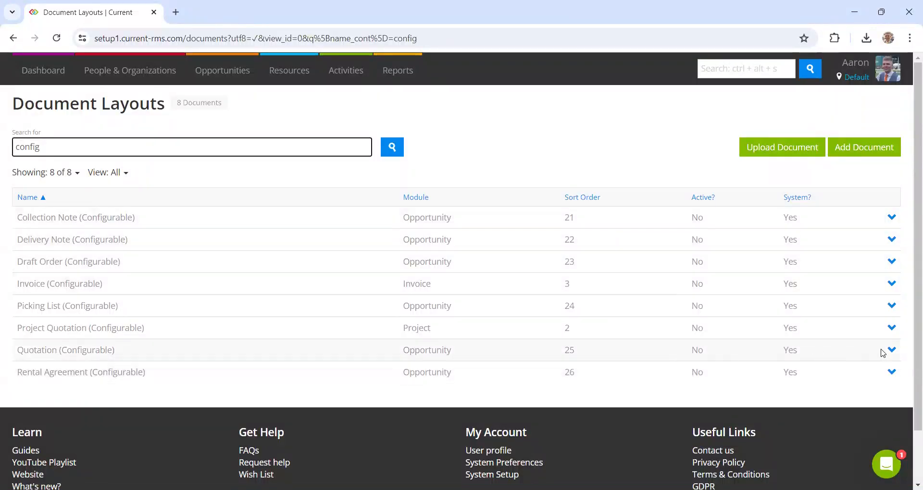
{"action": "left_click", "coordinate": [891, 350]}
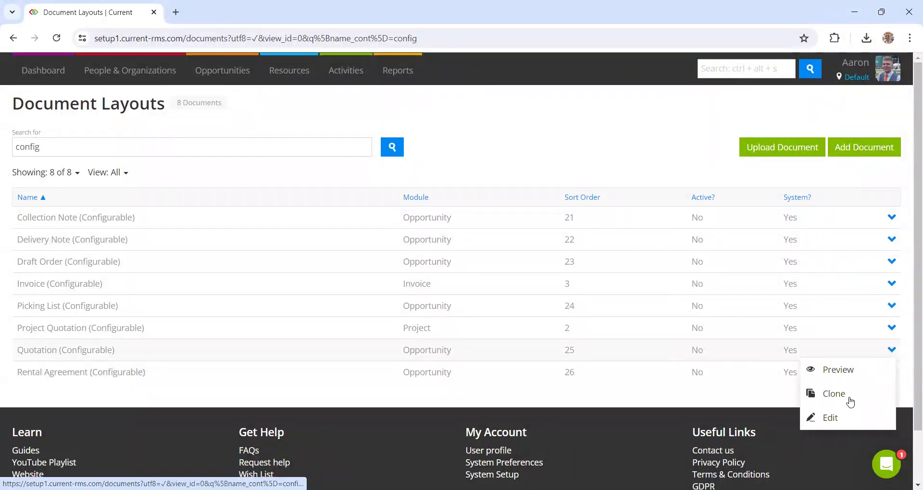
{"action": "mouse_move", "coordinate": [834, 394]}
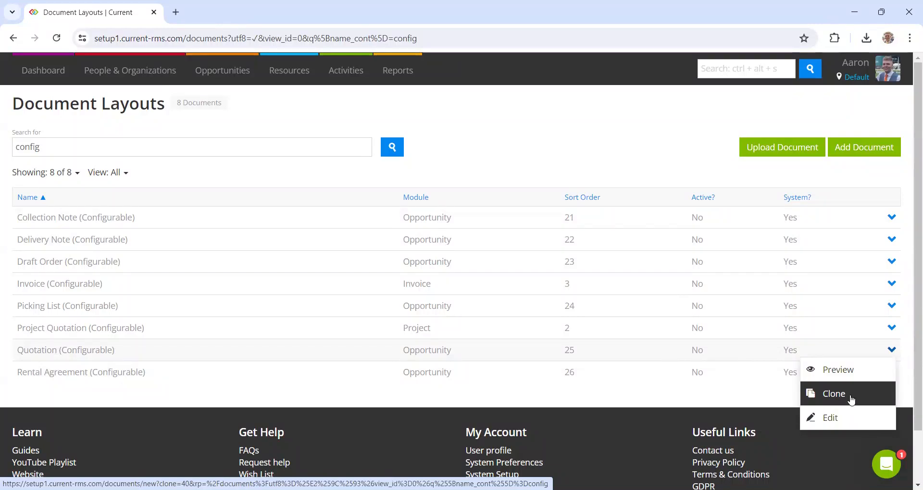
{"action": "left_click", "coordinate": [834, 394]}
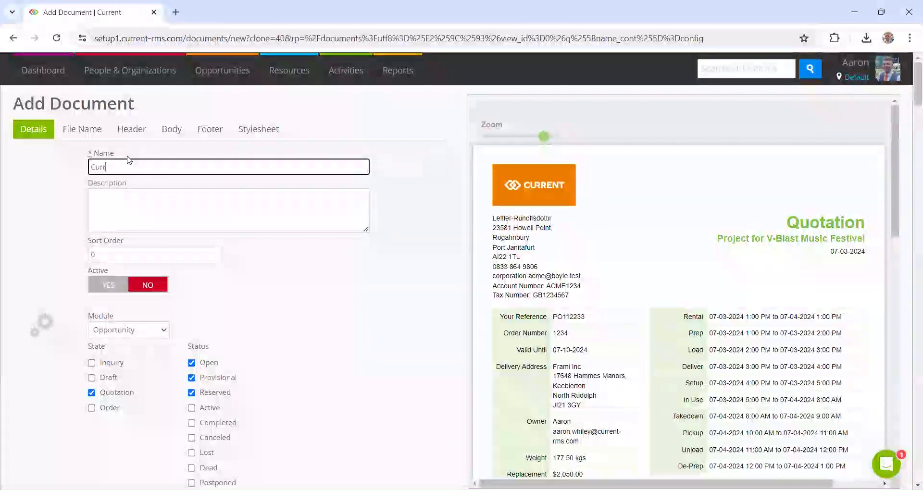
- Enter 'Current RMS Quote' as the cloned layout's name
{"action": "type", "text": "Current RMS Q"}
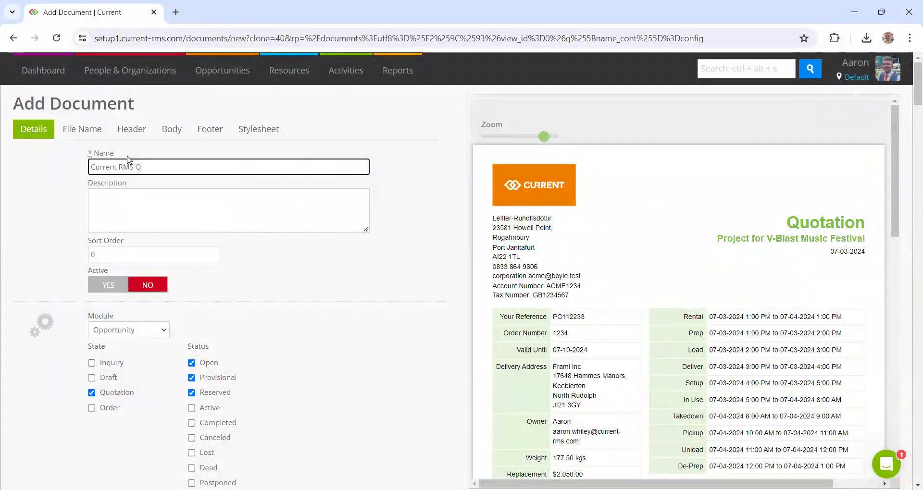
{"action": "type", "text": "uote"}
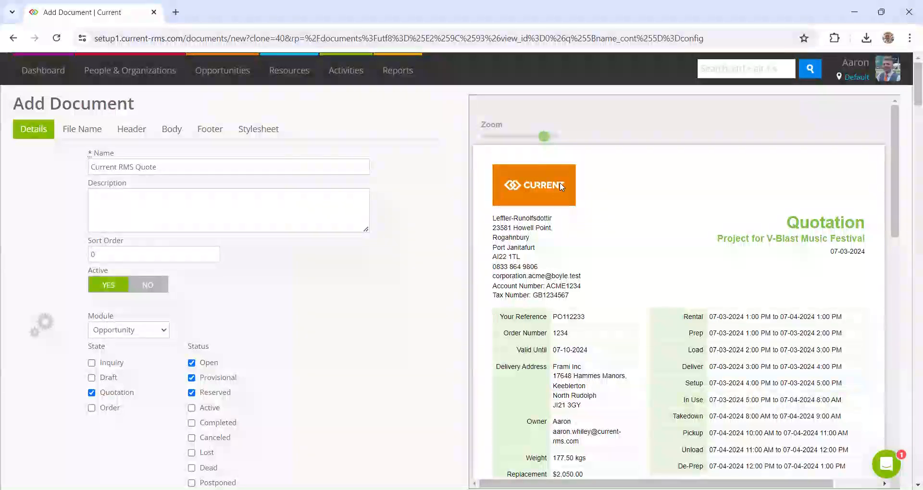
{"action": "mouse_move", "coordinate": [391, 262]}
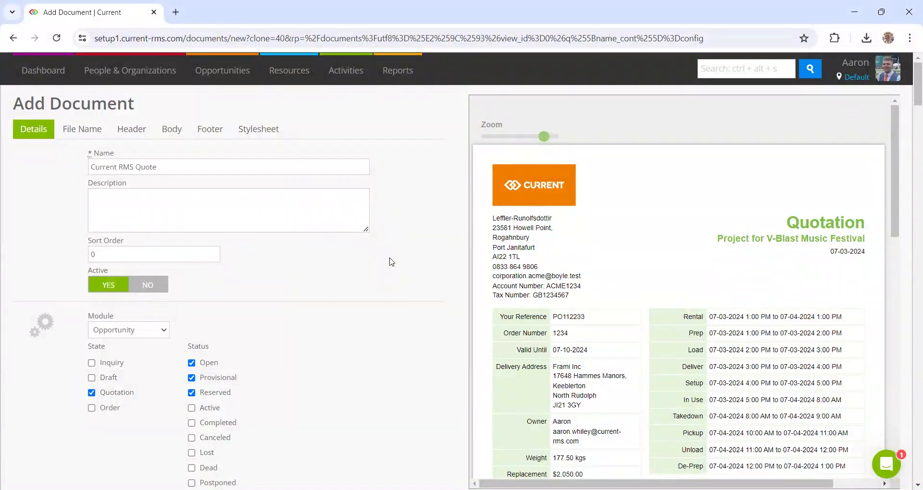
- Change the title, table head and totals background colours from #7ac143 to #ef7d00
{"action": "scroll", "scroll_direction": "down", "scroll_amount": 3}
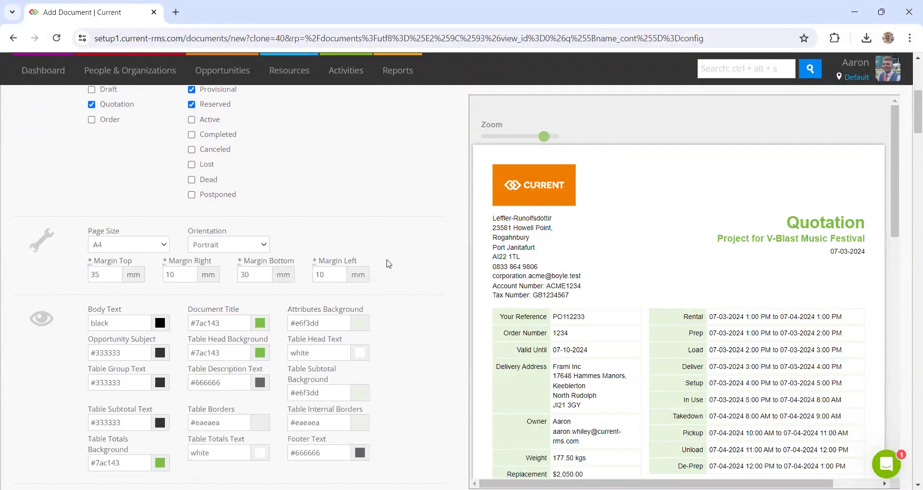
{"action": "scroll", "scroll_direction": "down", "scroll_amount": 3}
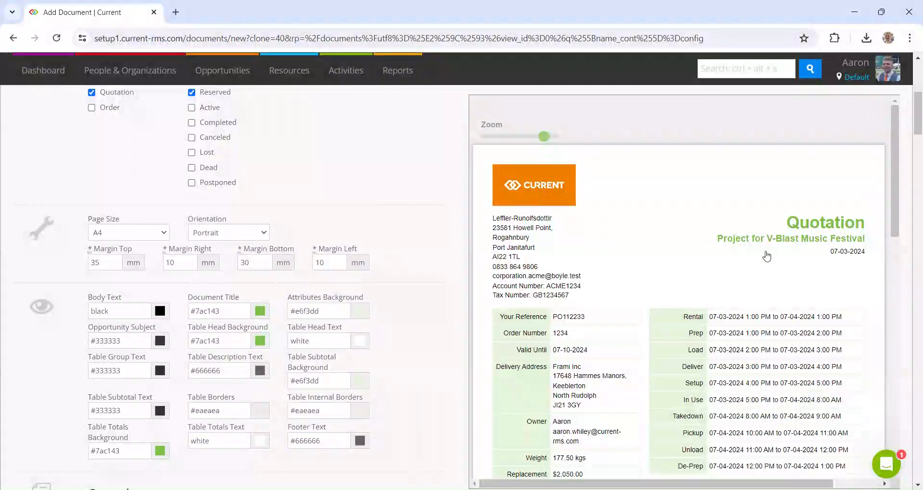
{"action": "scroll", "scroll_direction": "down", "scroll_amount": 3}
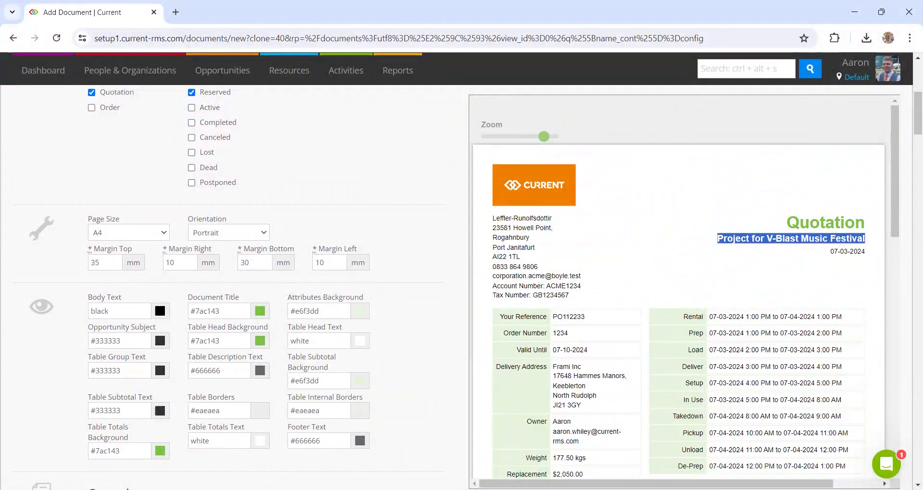
{"action": "left_click", "coordinate": [259, 311]}
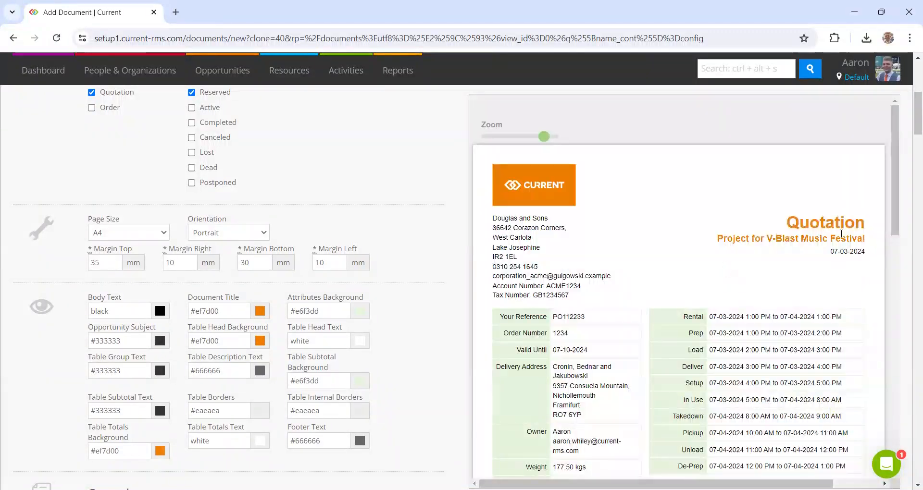
{"action": "scroll", "scroll_direction": "down", "scroll_amount": 3}
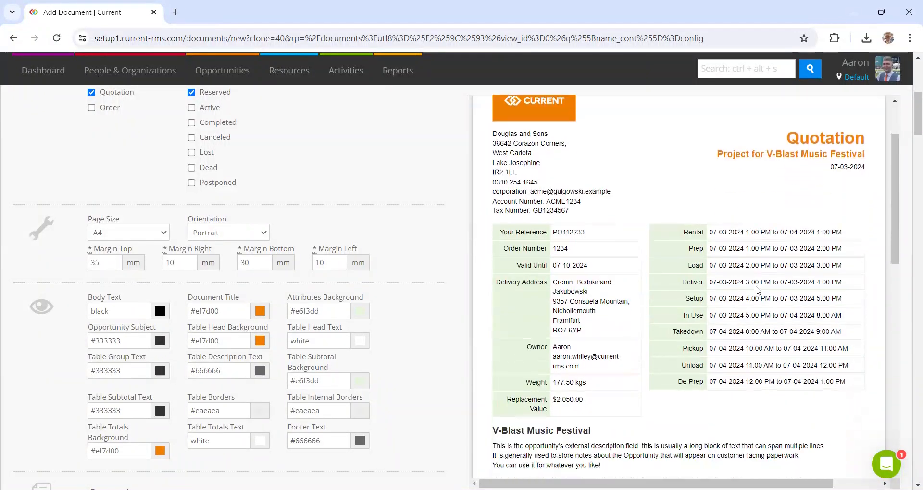
{"action": "scroll", "scroll_direction": "down", "scroll_amount": 3}
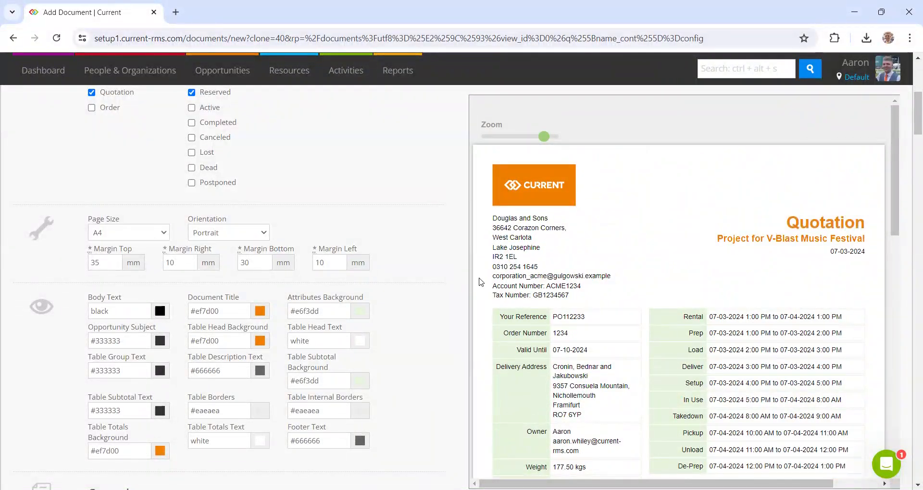
- Replace the document title 'Quotation' with 'Estimate' and refresh the preview
{"action": "scroll", "scroll_direction": "down", "scroll_amount": 3}
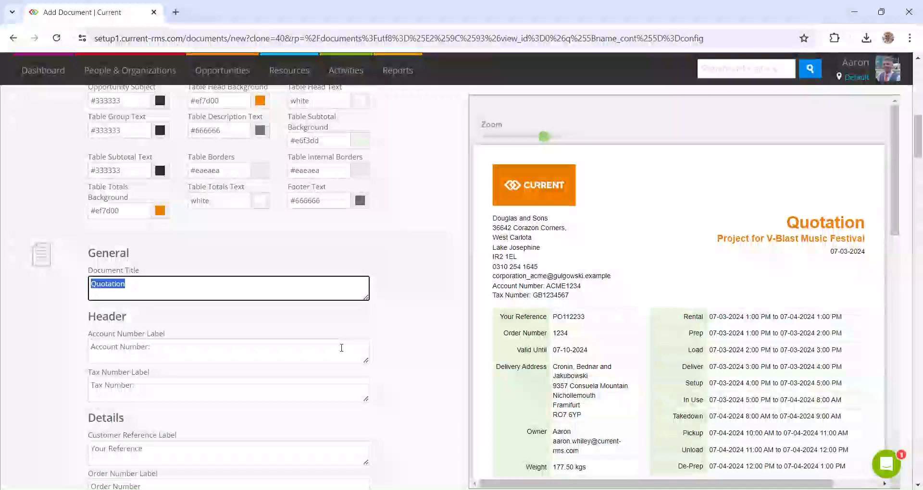
{"action": "type", "text": "Estimate"}
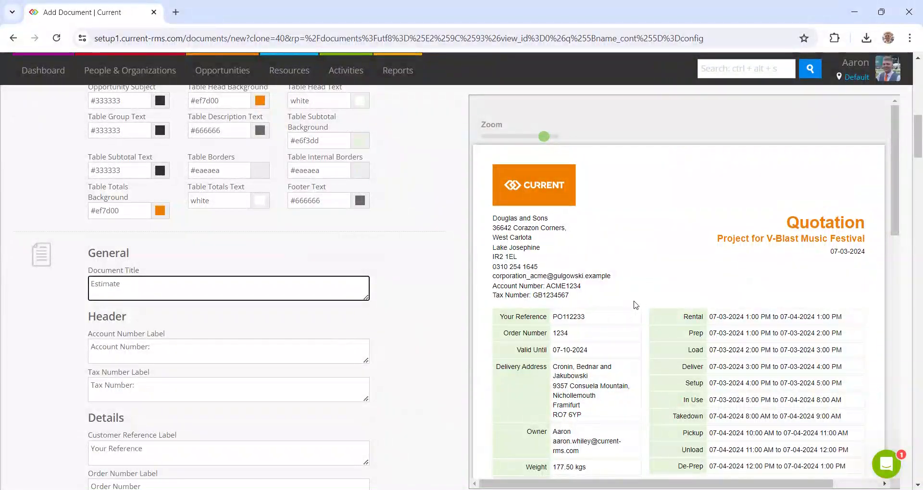
{"action": "double_click", "coordinate": [825, 223]}
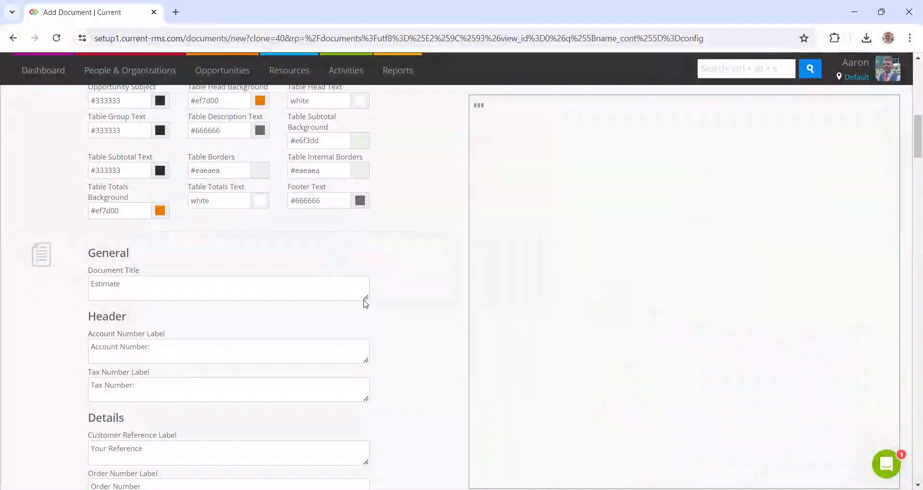
{"action": "scroll", "scroll_direction": "down", "scroll_amount": 3}
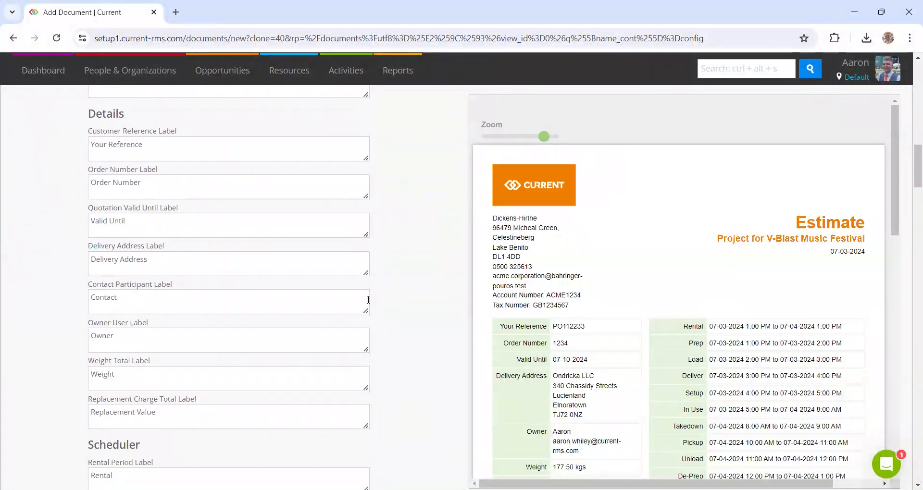
{"action": "scroll", "scroll_direction": "down", "scroll_amount": 3}
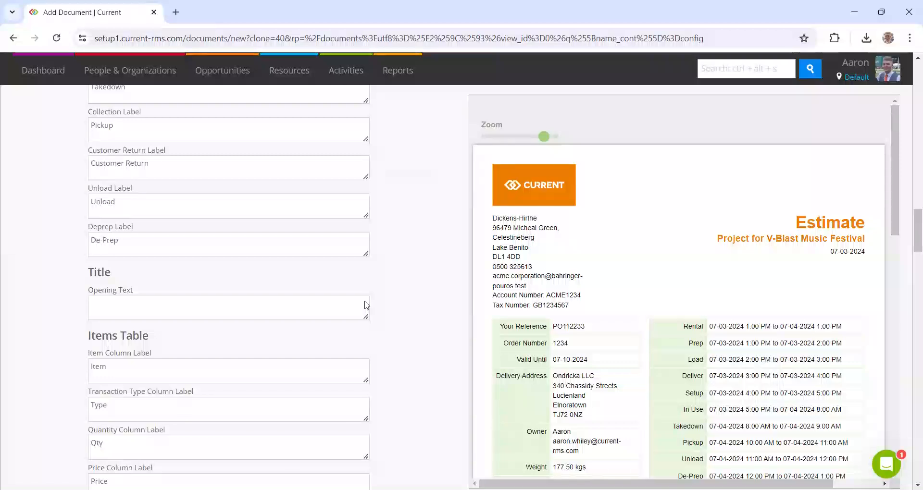
{"action": "scroll", "scroll_direction": "down", "scroll_amount": 3}
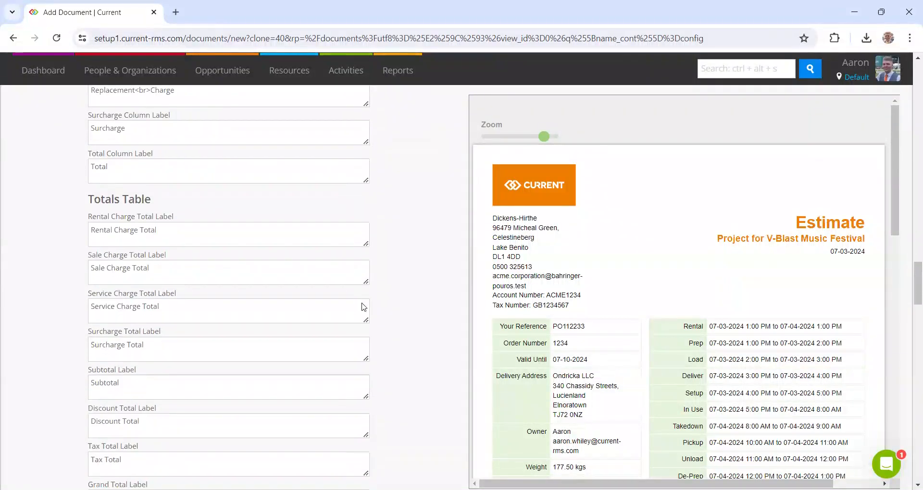
{"action": "scroll", "scroll_direction": "down", "scroll_amount": 3}
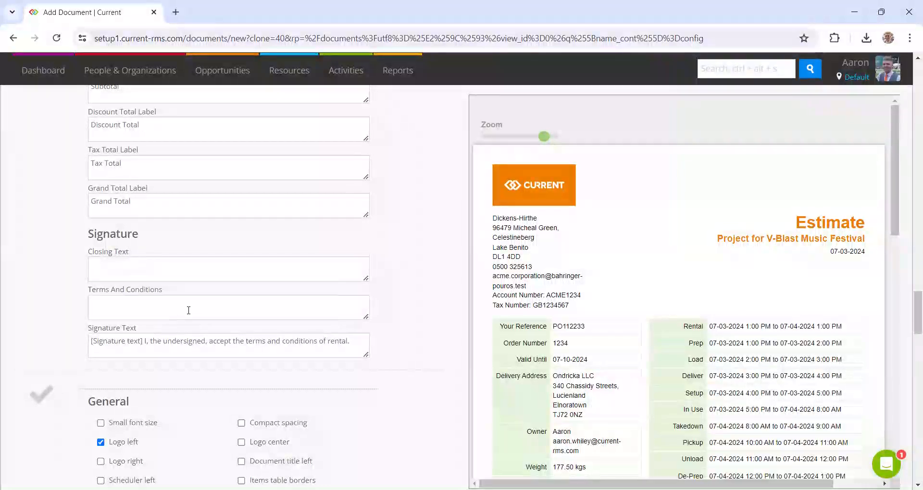
- Move the logo from the left to the right in the General options
{"action": "scroll", "scroll_direction": "down", "scroll_amount": 3}
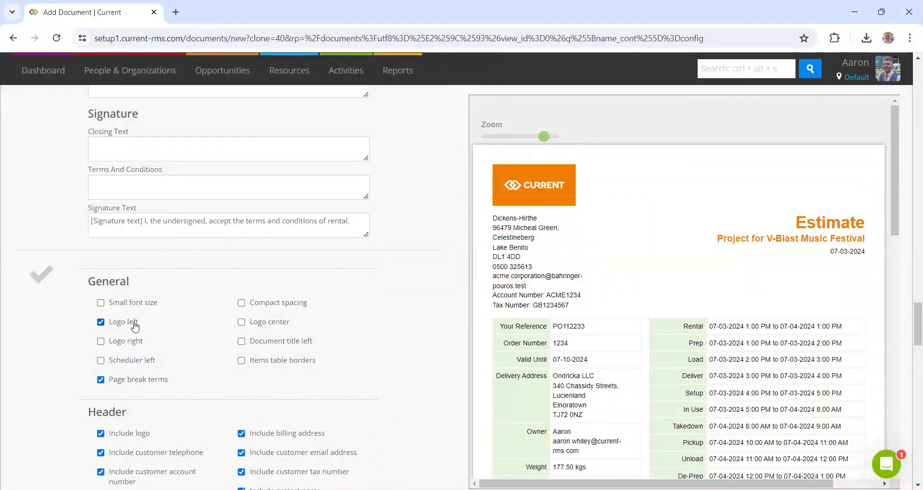
{"action": "left_click", "coordinate": [100, 342]}
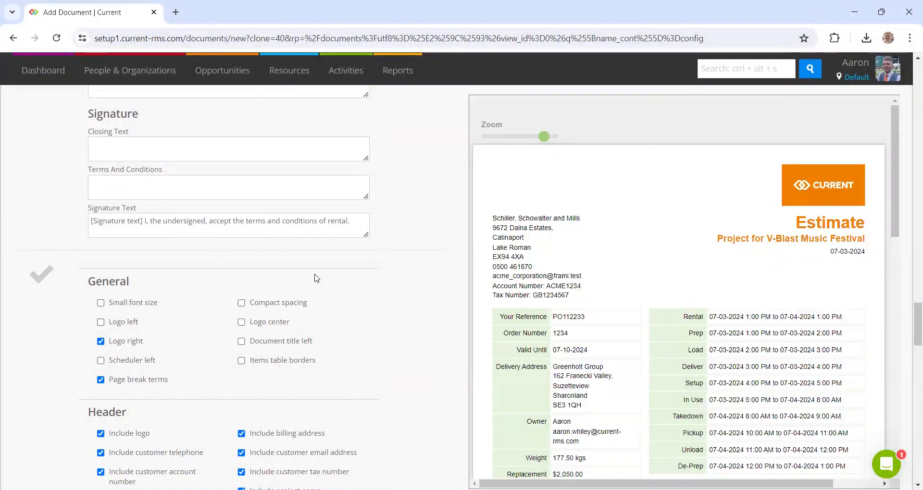
- Swap the items table's surcharge column for a days column, then scroll to the form's bottom
{"action": "scroll", "scroll_direction": "down", "scroll_amount": 3}
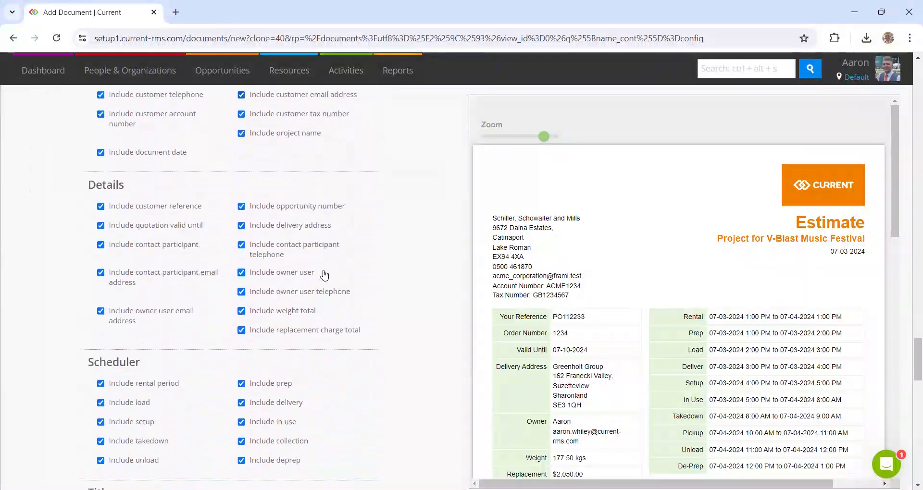
{"action": "scroll", "scroll_direction": "down", "scroll_amount": 3}
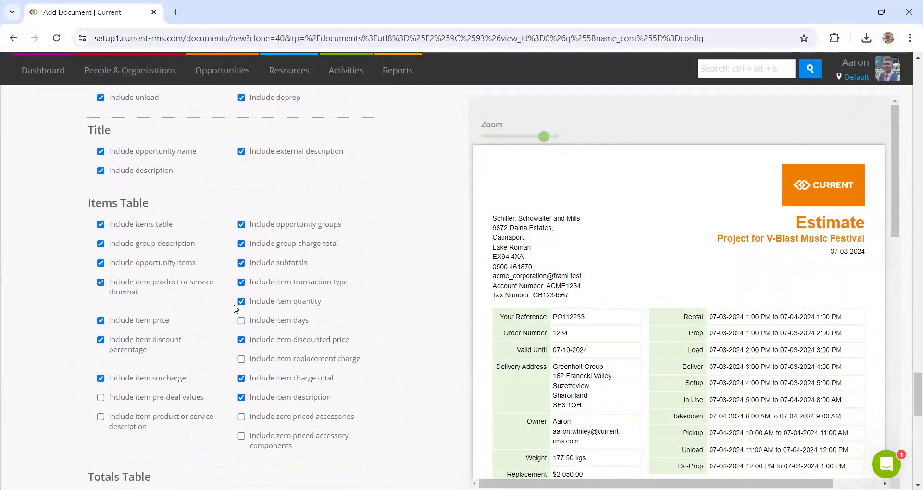
{"action": "scroll", "scroll_direction": "down", "scroll_amount": 3}
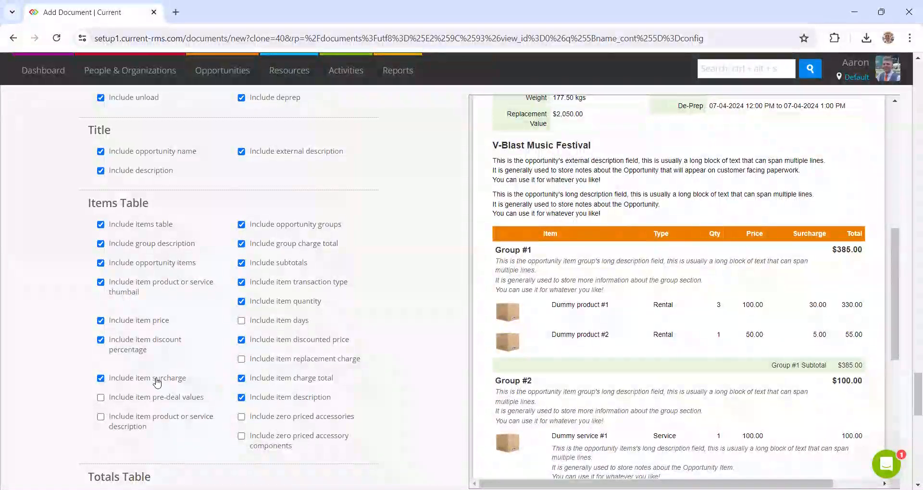
{"action": "left_click", "coordinate": [101, 377]}
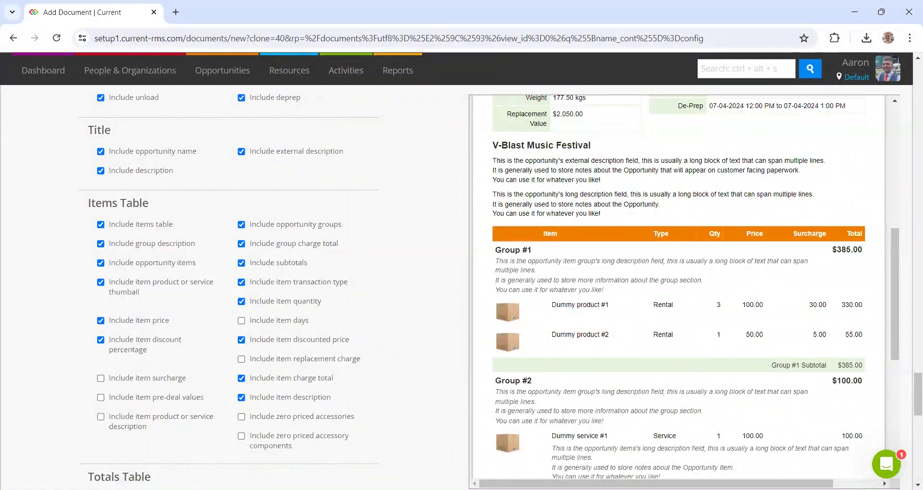
{"action": "left_click", "coordinate": [241, 320]}
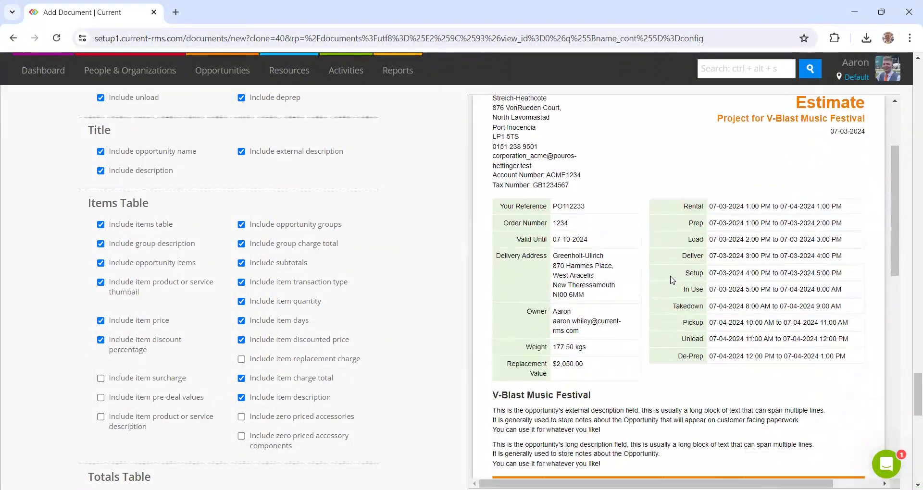
{"action": "scroll", "scroll_direction": "down", "scroll_amount": 3}
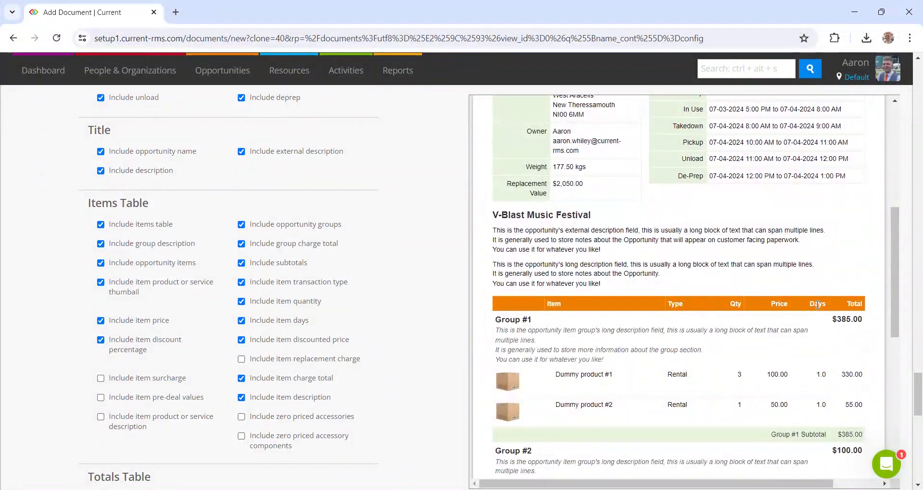
{"action": "mouse_move", "coordinate": [296, 253]}
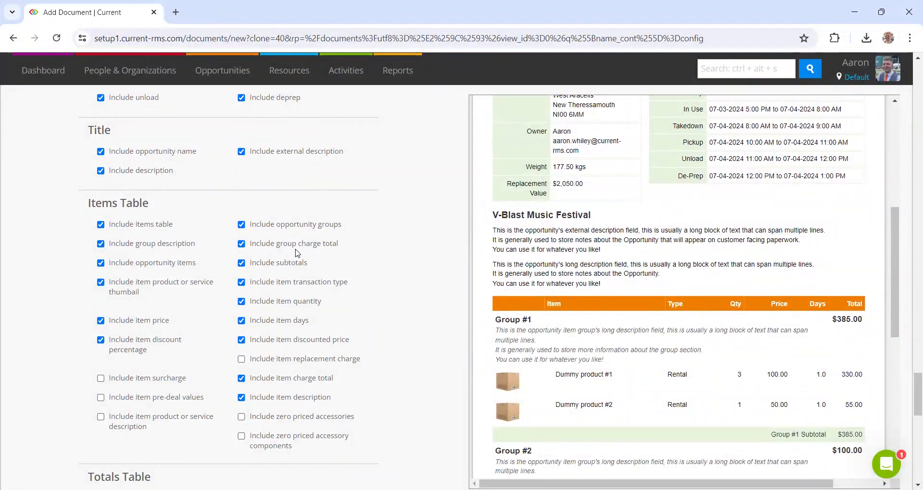
{"action": "scroll", "scroll_direction": "up", "scroll_amount": 3}
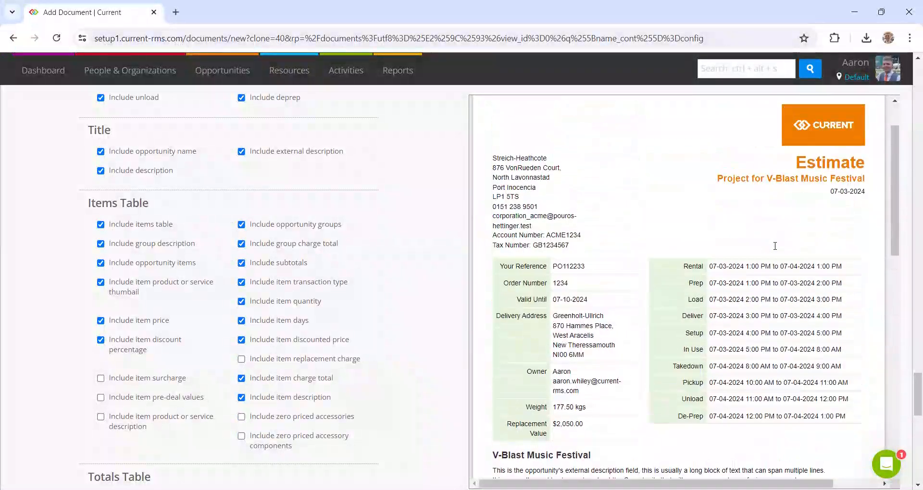
{"action": "scroll", "scroll_direction": "down", "scroll_amount": 3}
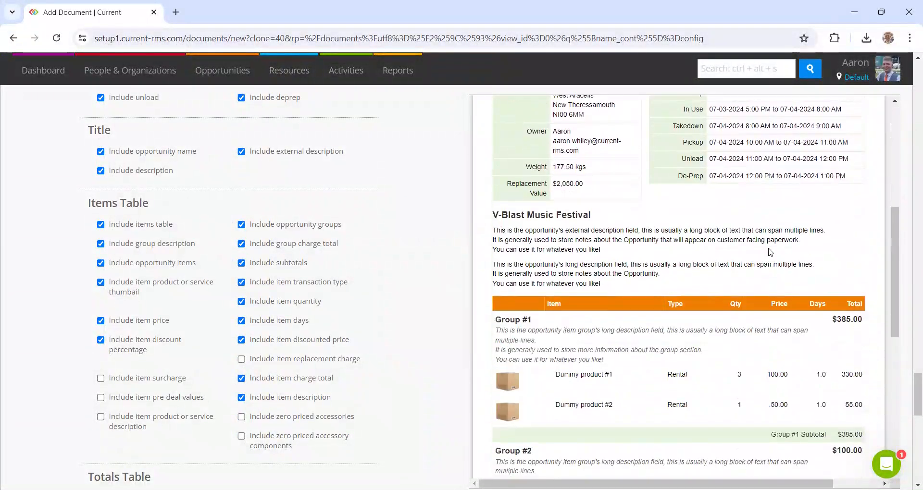
{"action": "mouse_move", "coordinate": [414, 225]}
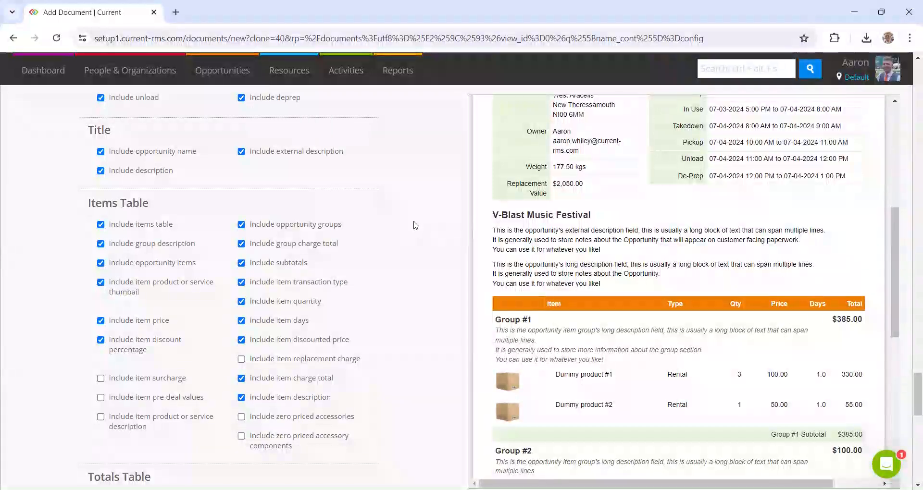
{"action": "scroll", "scroll_direction": "down", "scroll_amount": 3}
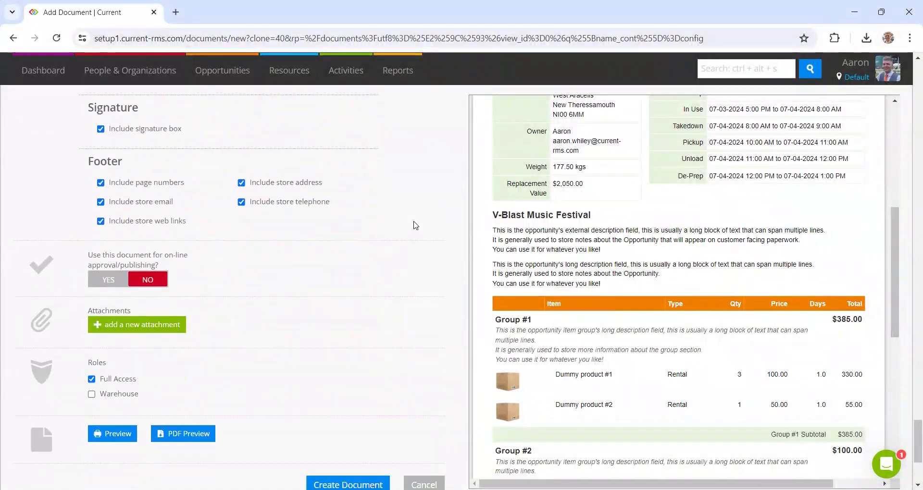
{"action": "scroll", "scroll_direction": "down", "scroll_amount": 3}
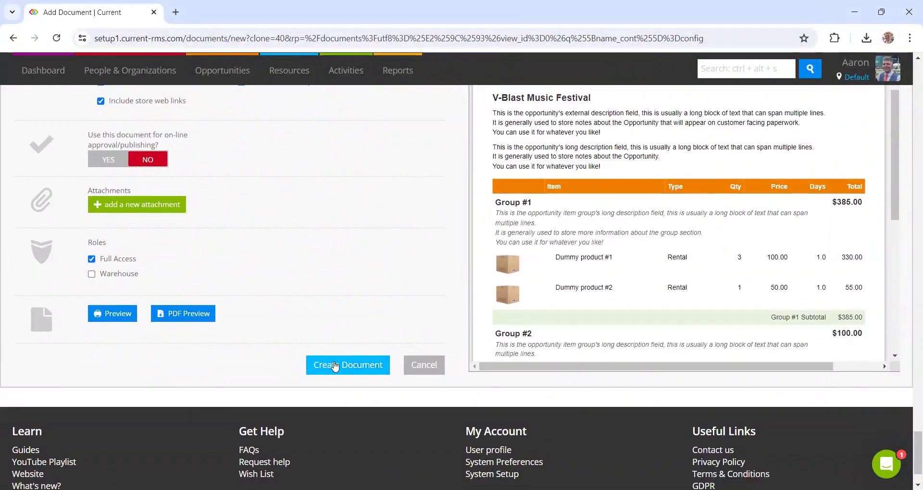